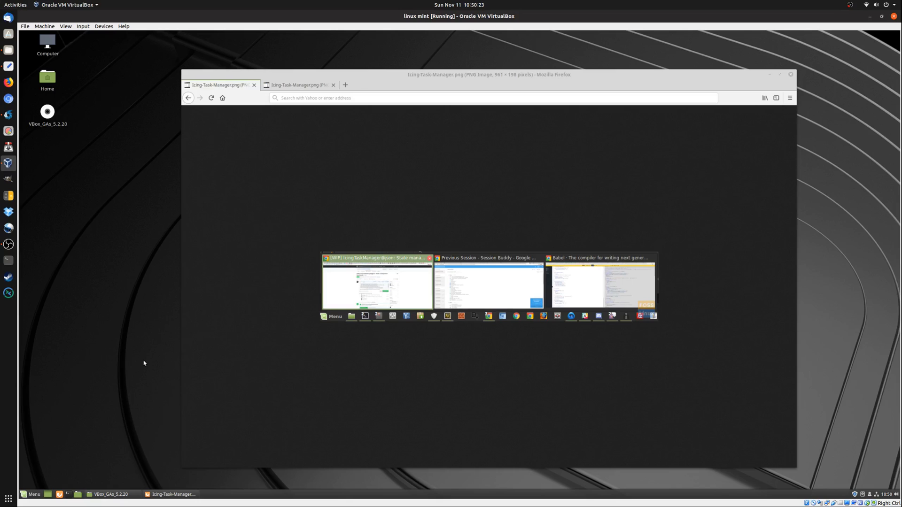
pyautogui.moveTo(138, 248)
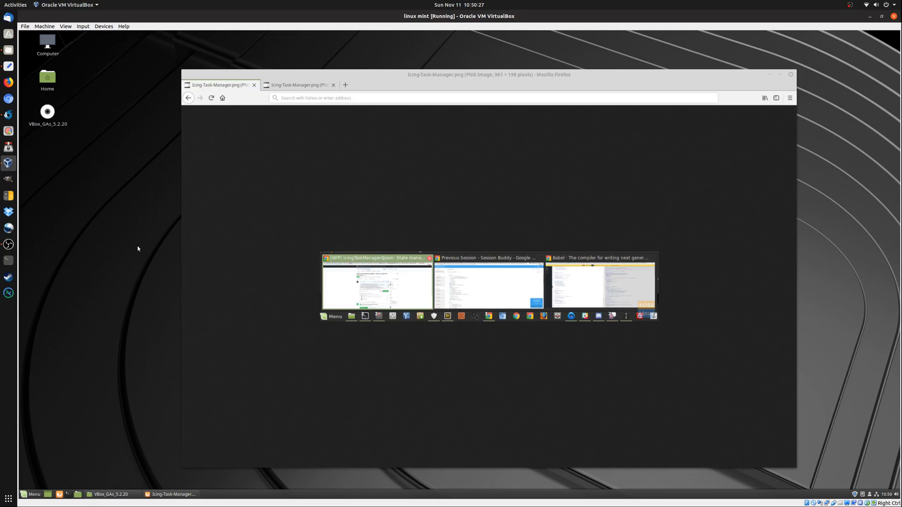
# Step: Close the VBox_GAs_5.2.20 Nemo window and restore the Icing-Task-Manager screenshot in Firefox
pyautogui.click(296, 84)
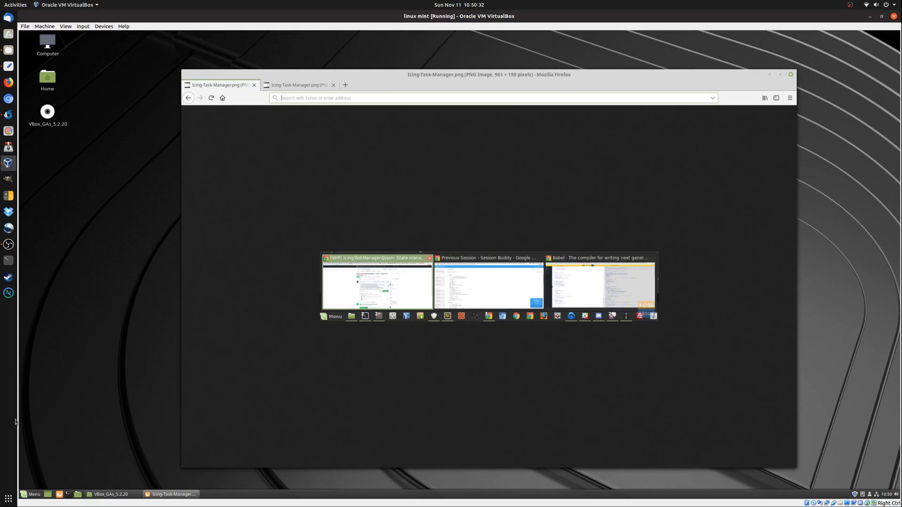
pyautogui.moveTo(132, 282)
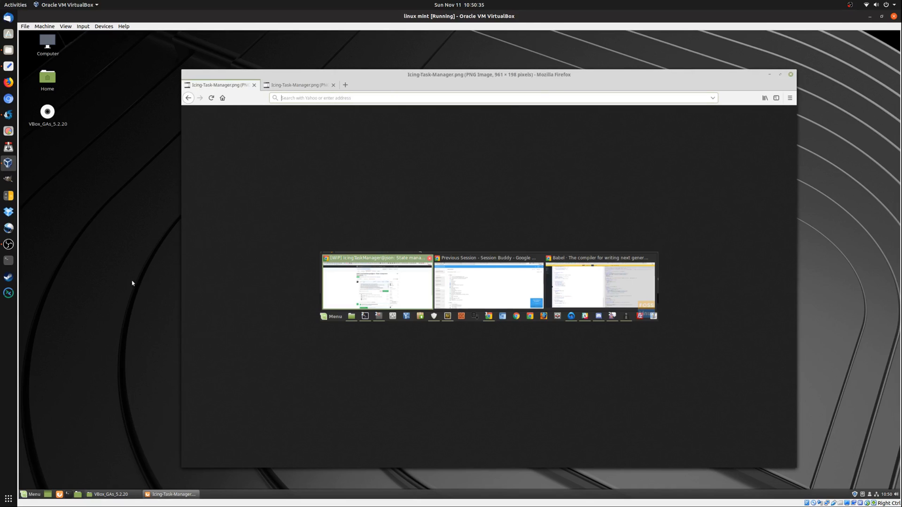
pyautogui.moveTo(122, 319)
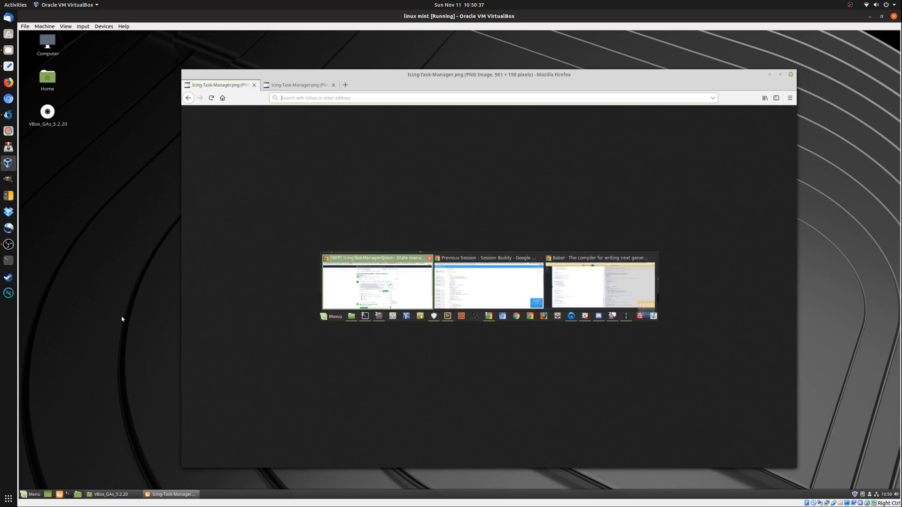
pyautogui.moveTo(120, 309)
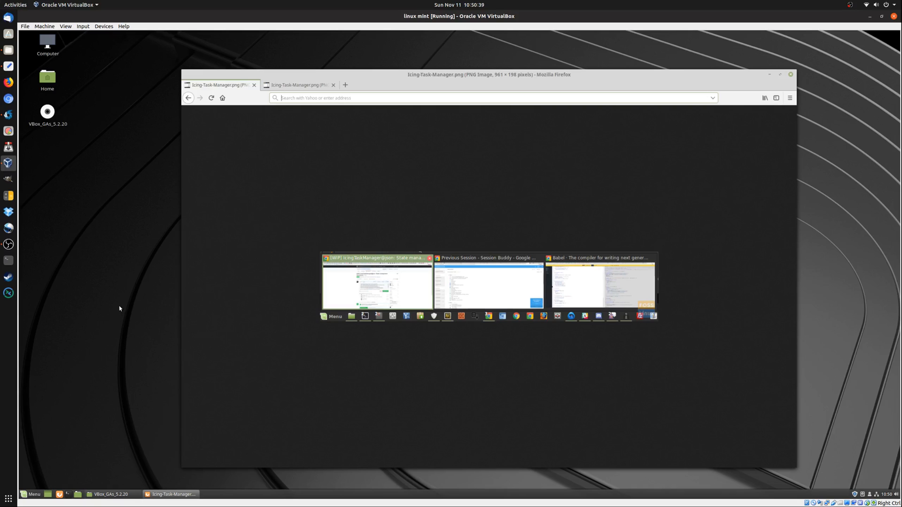
pyautogui.moveTo(23, 503)
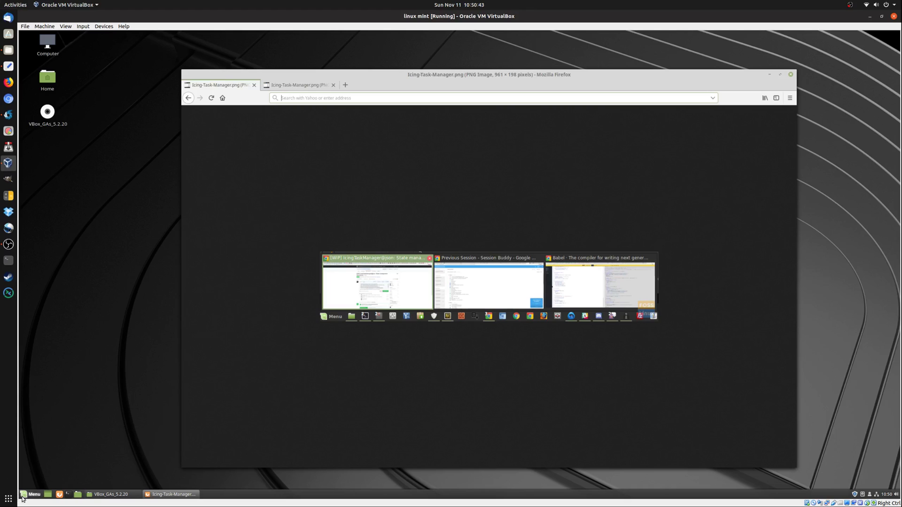
pyautogui.click(30, 494)
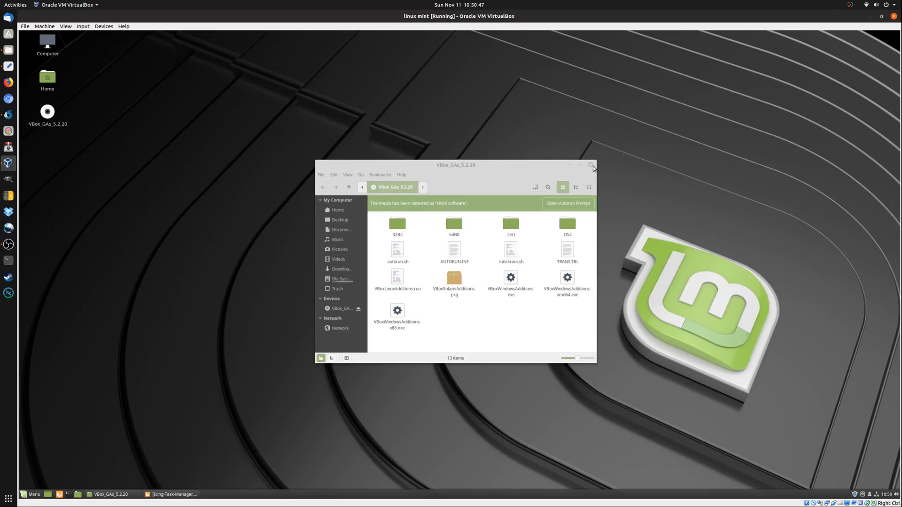
pyautogui.click(591, 164)
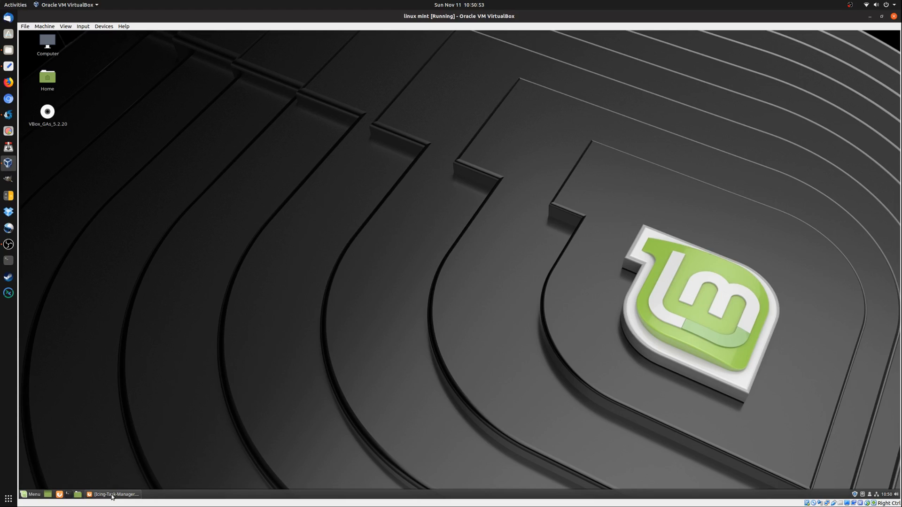
pyautogui.click(115, 494)
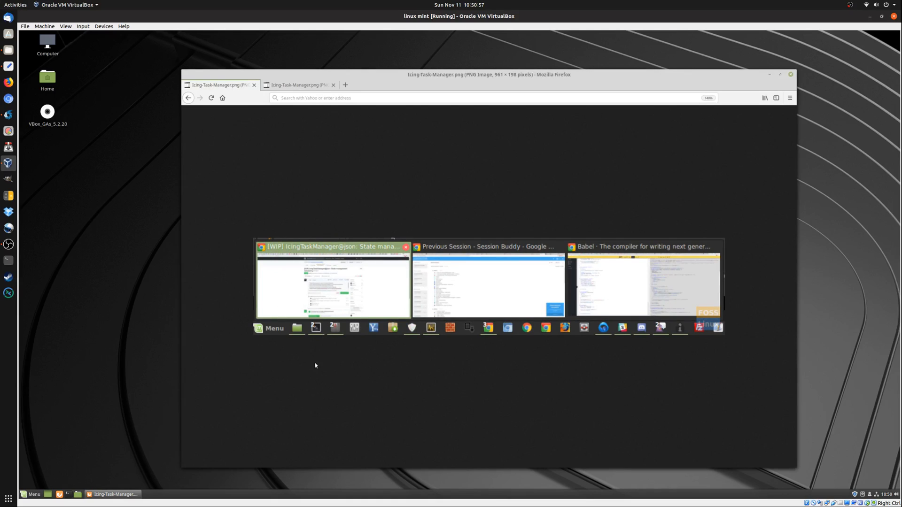
pyautogui.moveTo(304, 331)
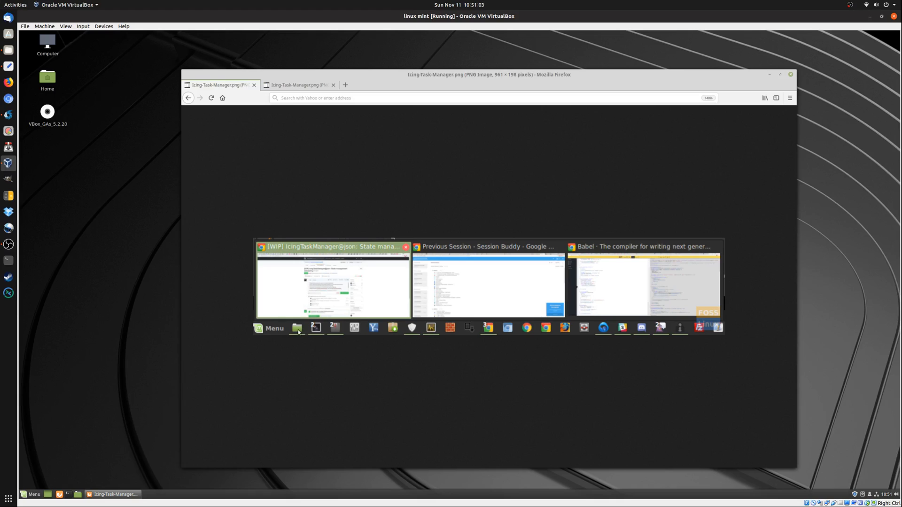
pyautogui.moveTo(702, 285)
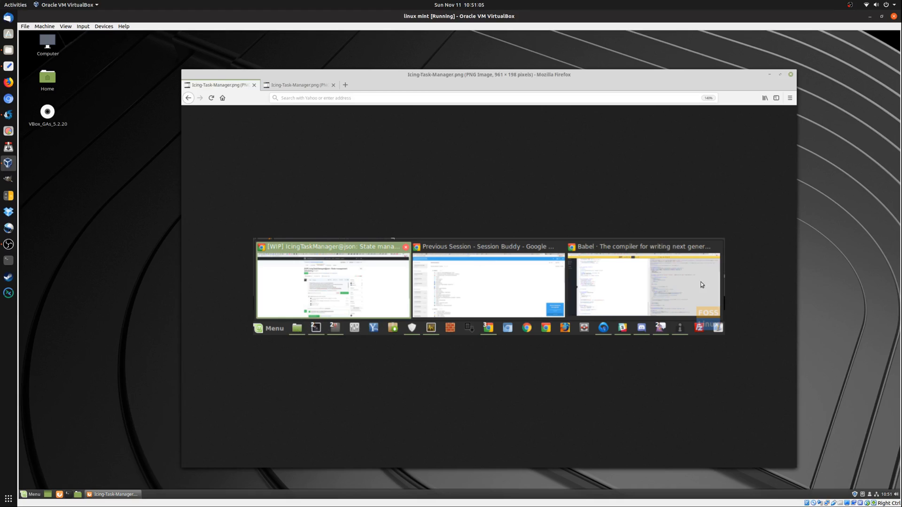
pyautogui.moveTo(563, 354)
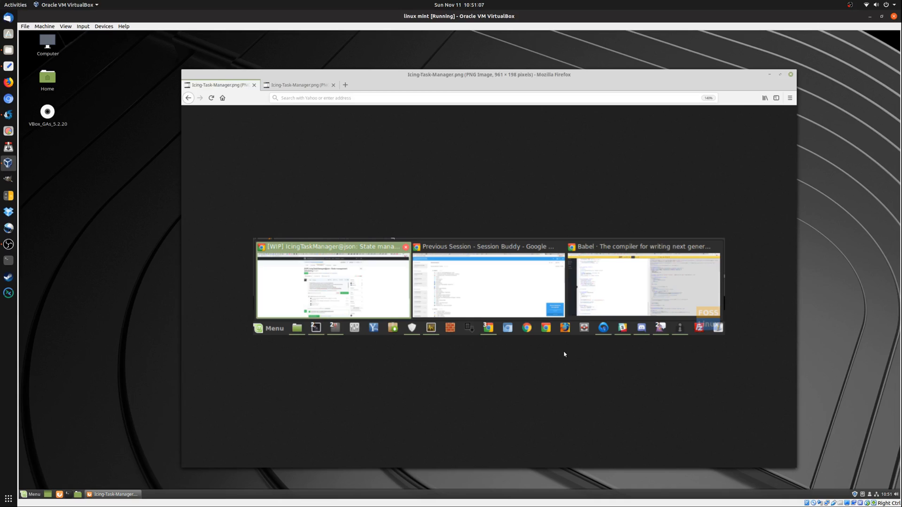
pyautogui.moveTo(33, 341)
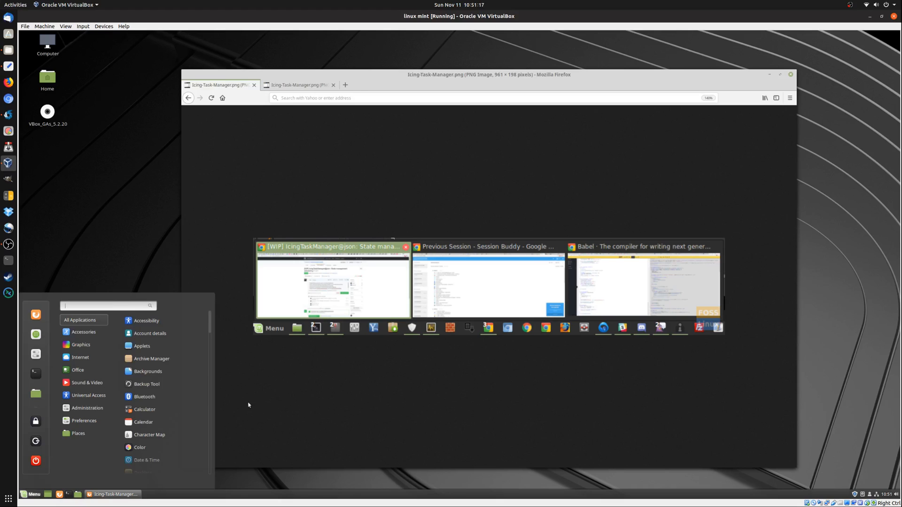
# Step: Scroll the All Applications list down to show Archive Manager through Keyboard
pyautogui.scroll(-3)
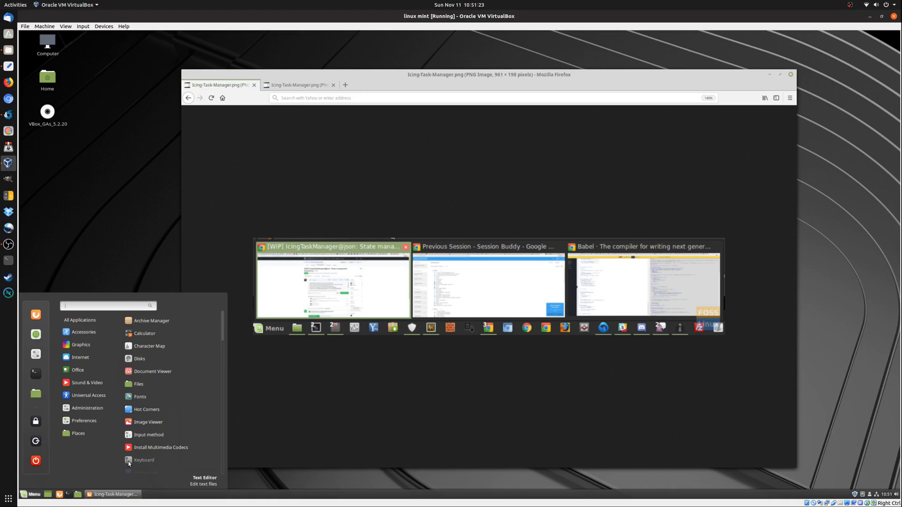
pyautogui.moveTo(99, 421)
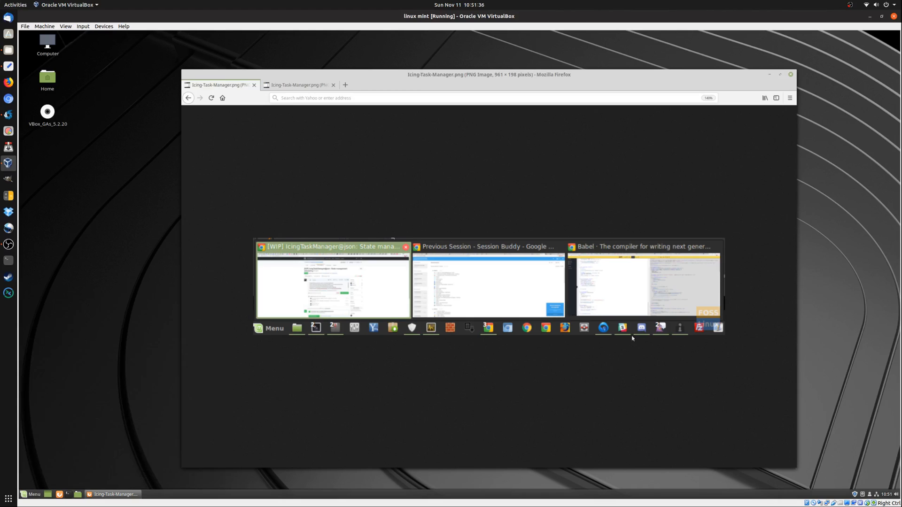
pyautogui.moveTo(631, 302)
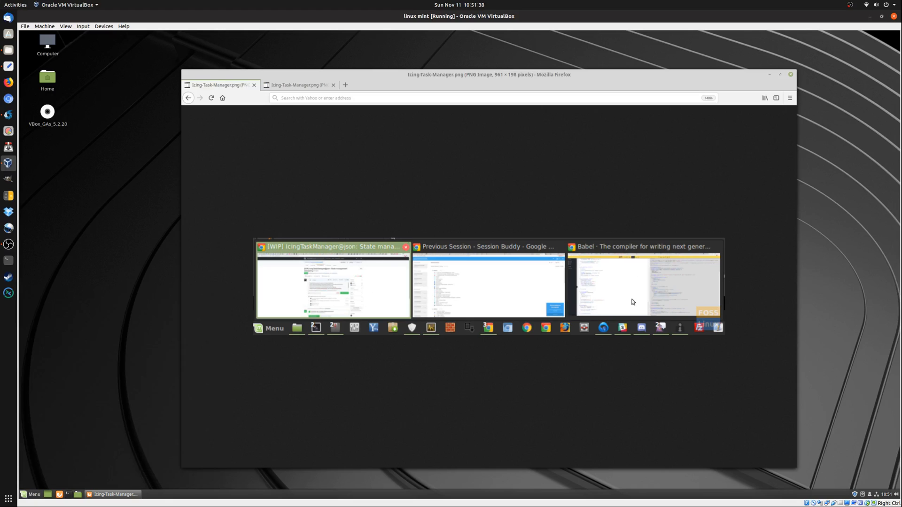
pyautogui.moveTo(215, 228)
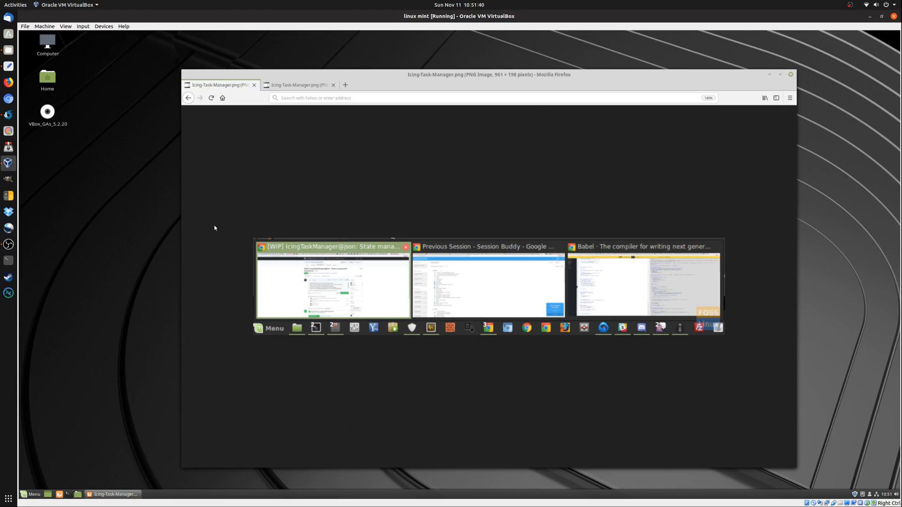
pyautogui.moveTo(281, 331)
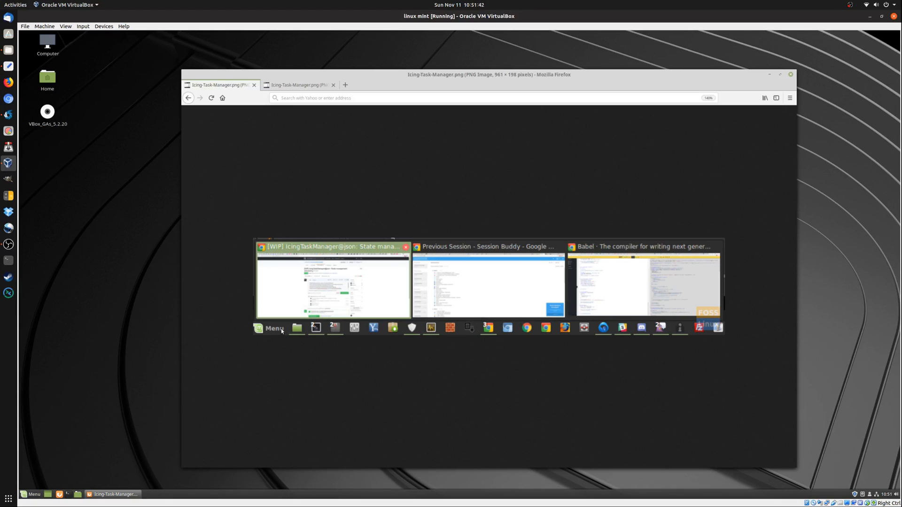
pyautogui.moveTo(321, 339)
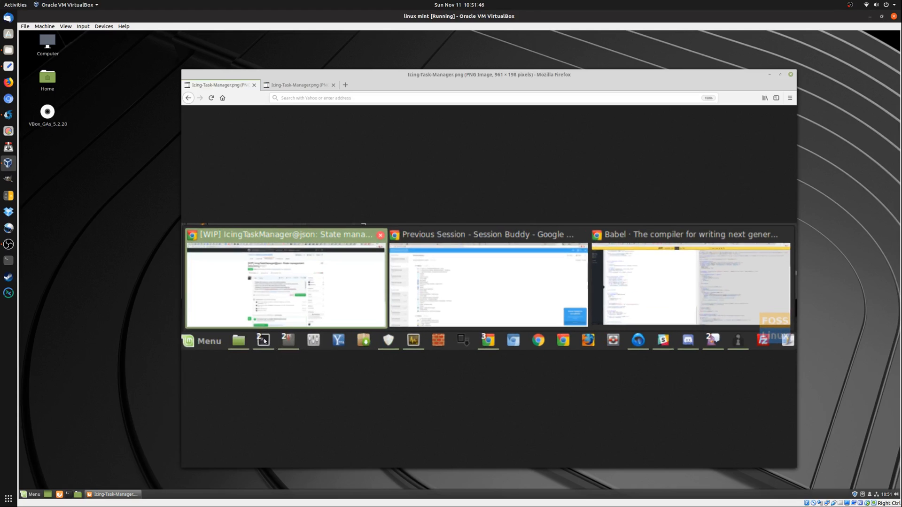
pyautogui.moveTo(362, 365)
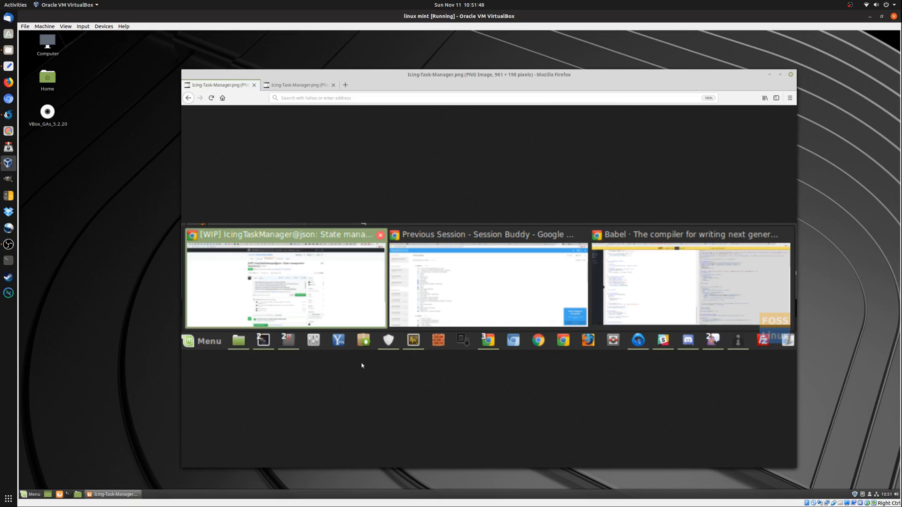
pyautogui.moveTo(486, 348)
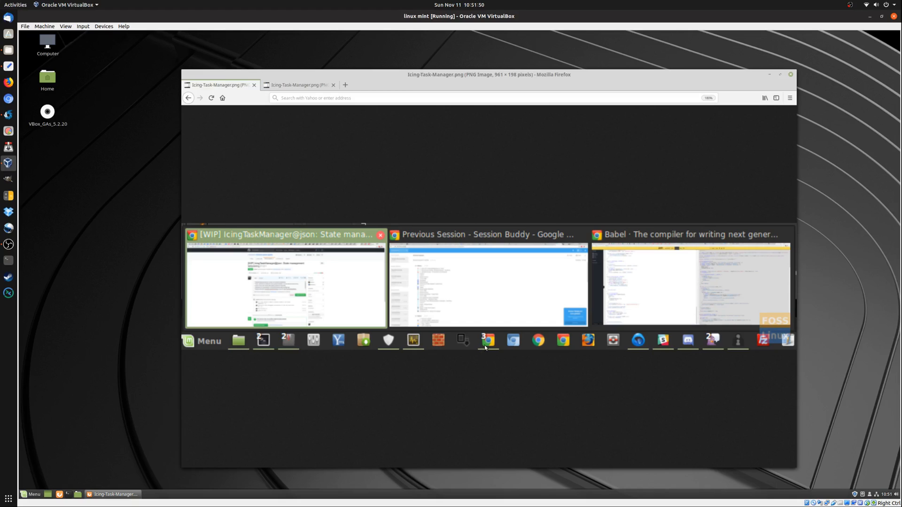
pyautogui.moveTo(455, 353)
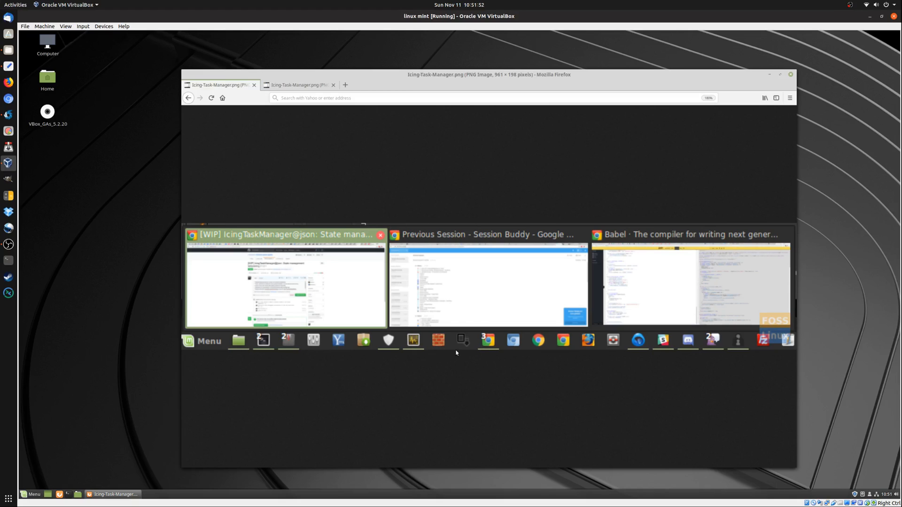
pyautogui.moveTo(402, 287)
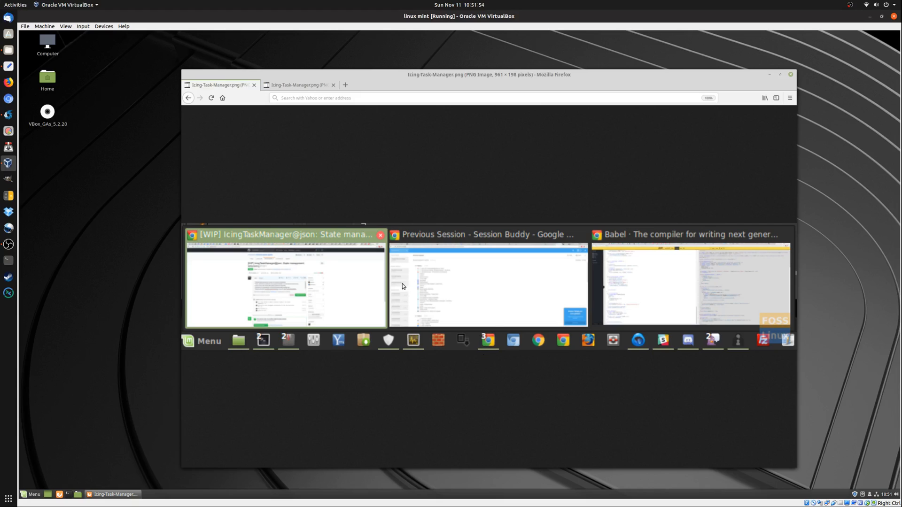
pyautogui.moveTo(487, 265)
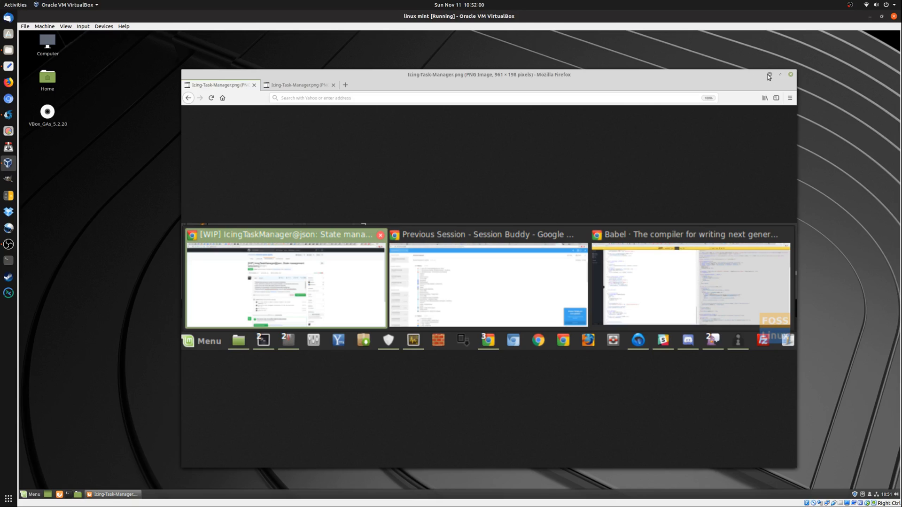
# Step: Minimize the Firefox screenshot window to the taskbar
pyautogui.click(789, 74)
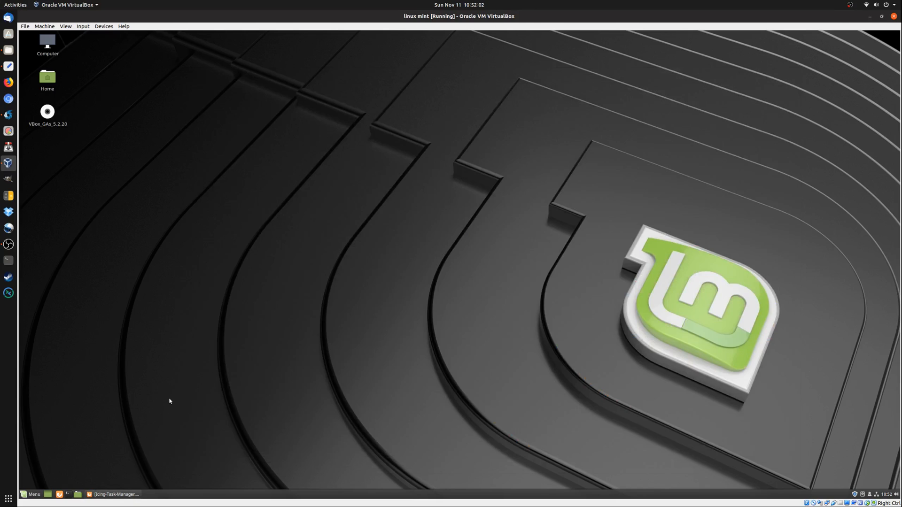
pyautogui.moveTo(559, 339)
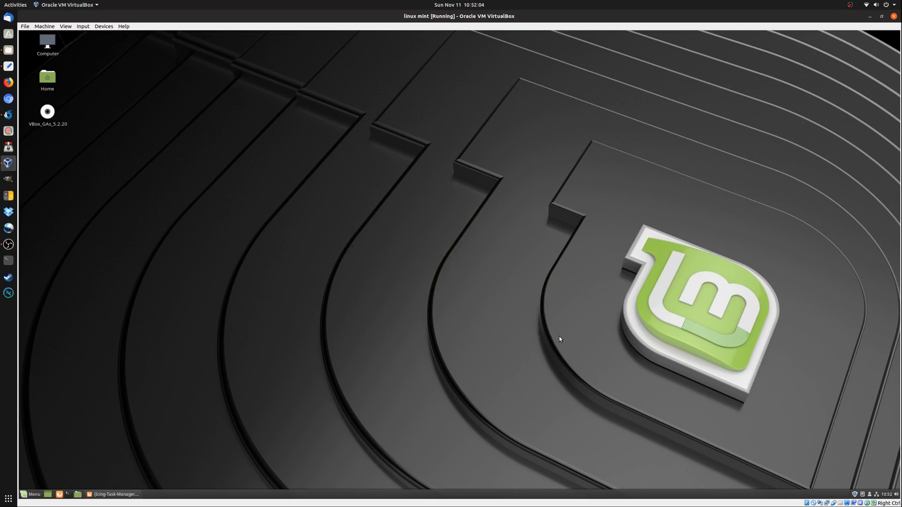